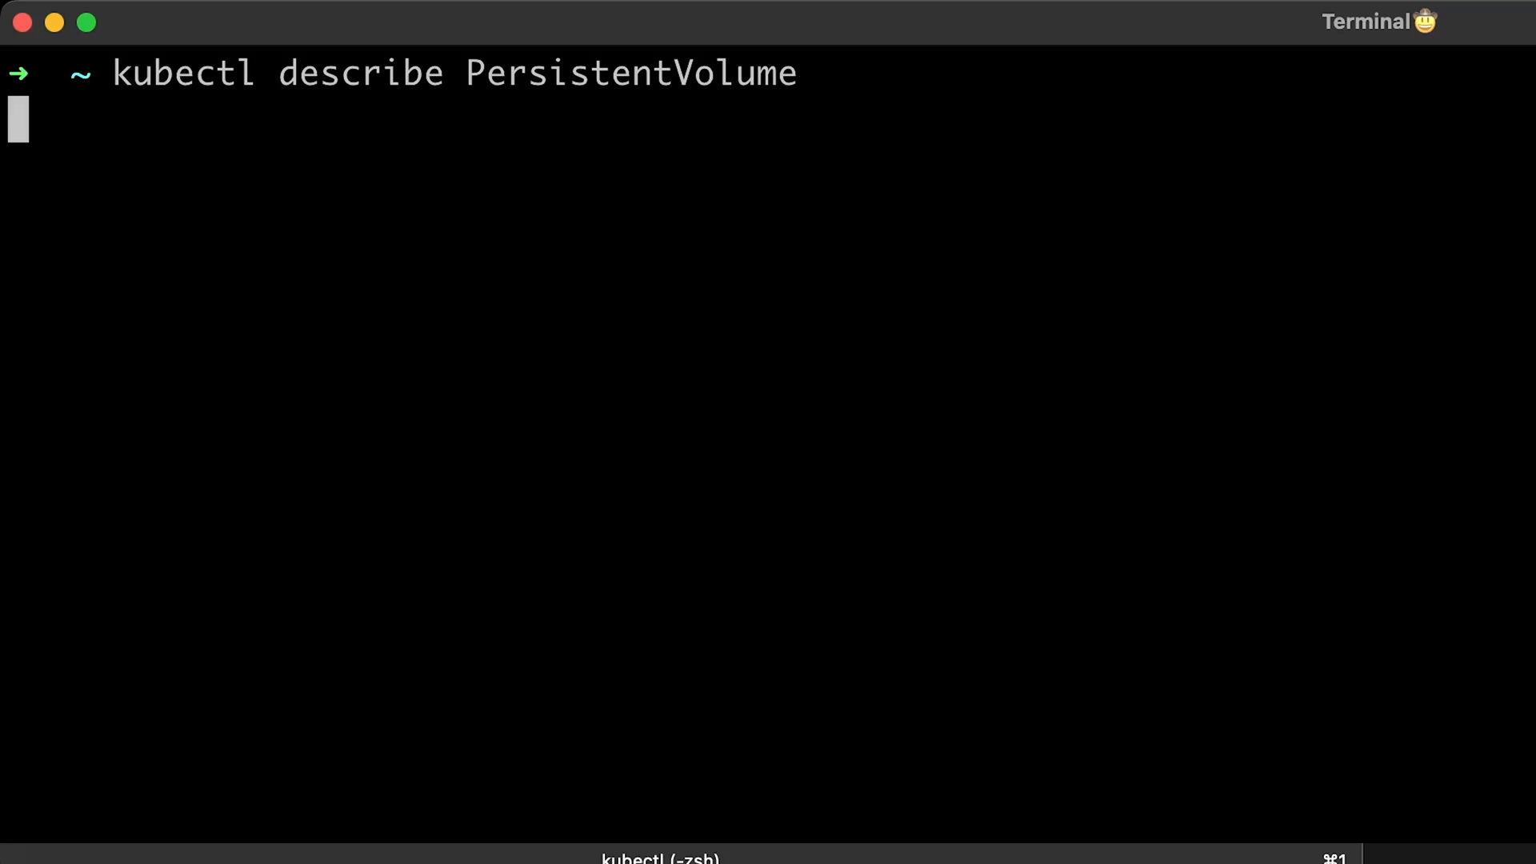
Run 'kubectl describe PersistentVolume' to show detailed PersistentVolume information
key(Return)
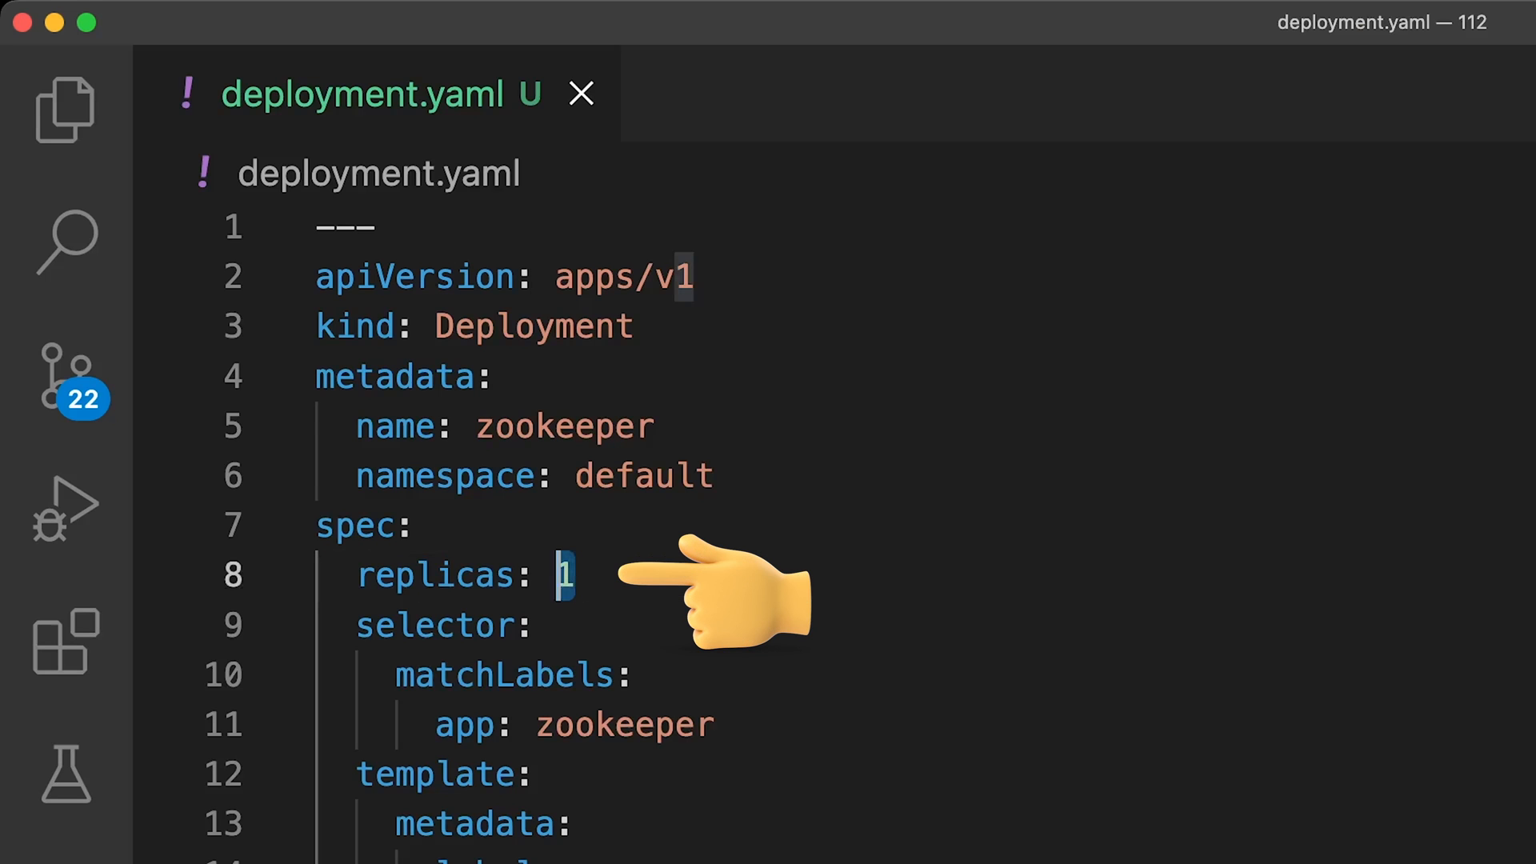
Change the zookeeper Deployment's replicas value on line 8 from 1 to 3
text(3)
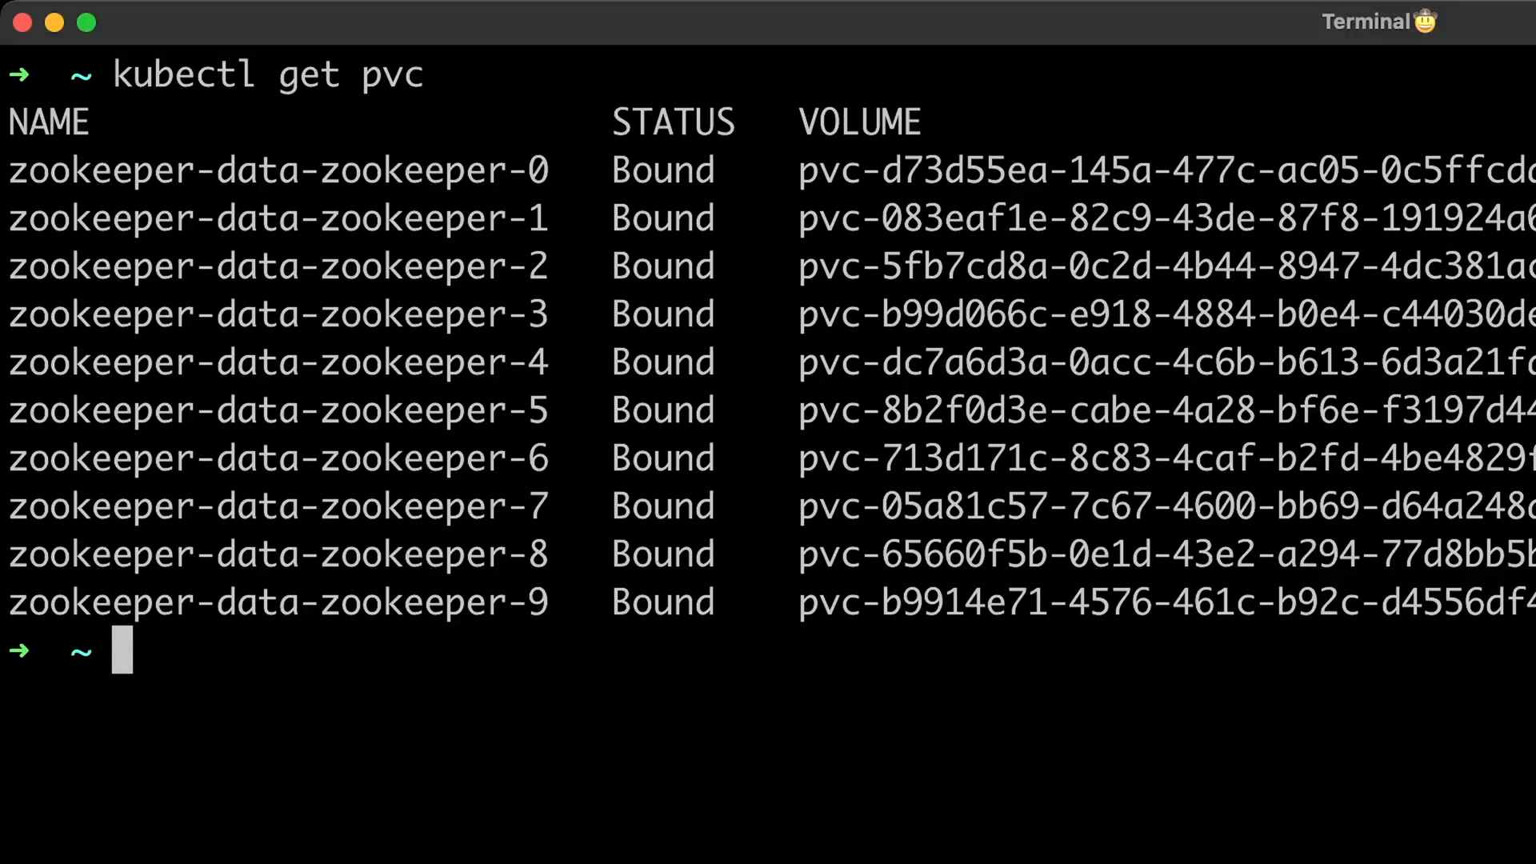
Run 'kubectl get pods' below the bound zookeeper PVC listing
text(kubectl get pods)
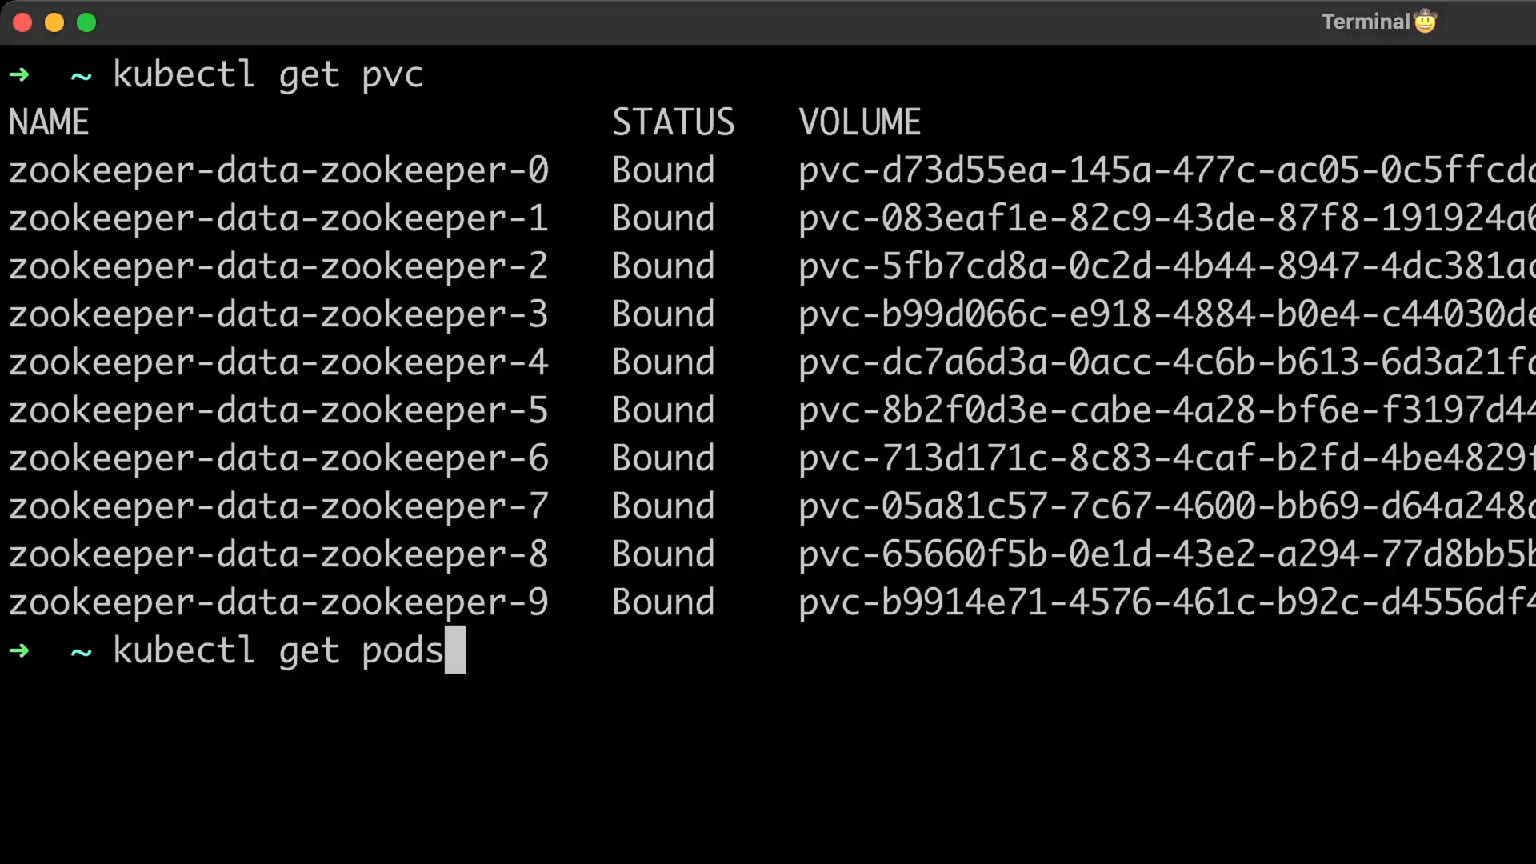
key(Return)
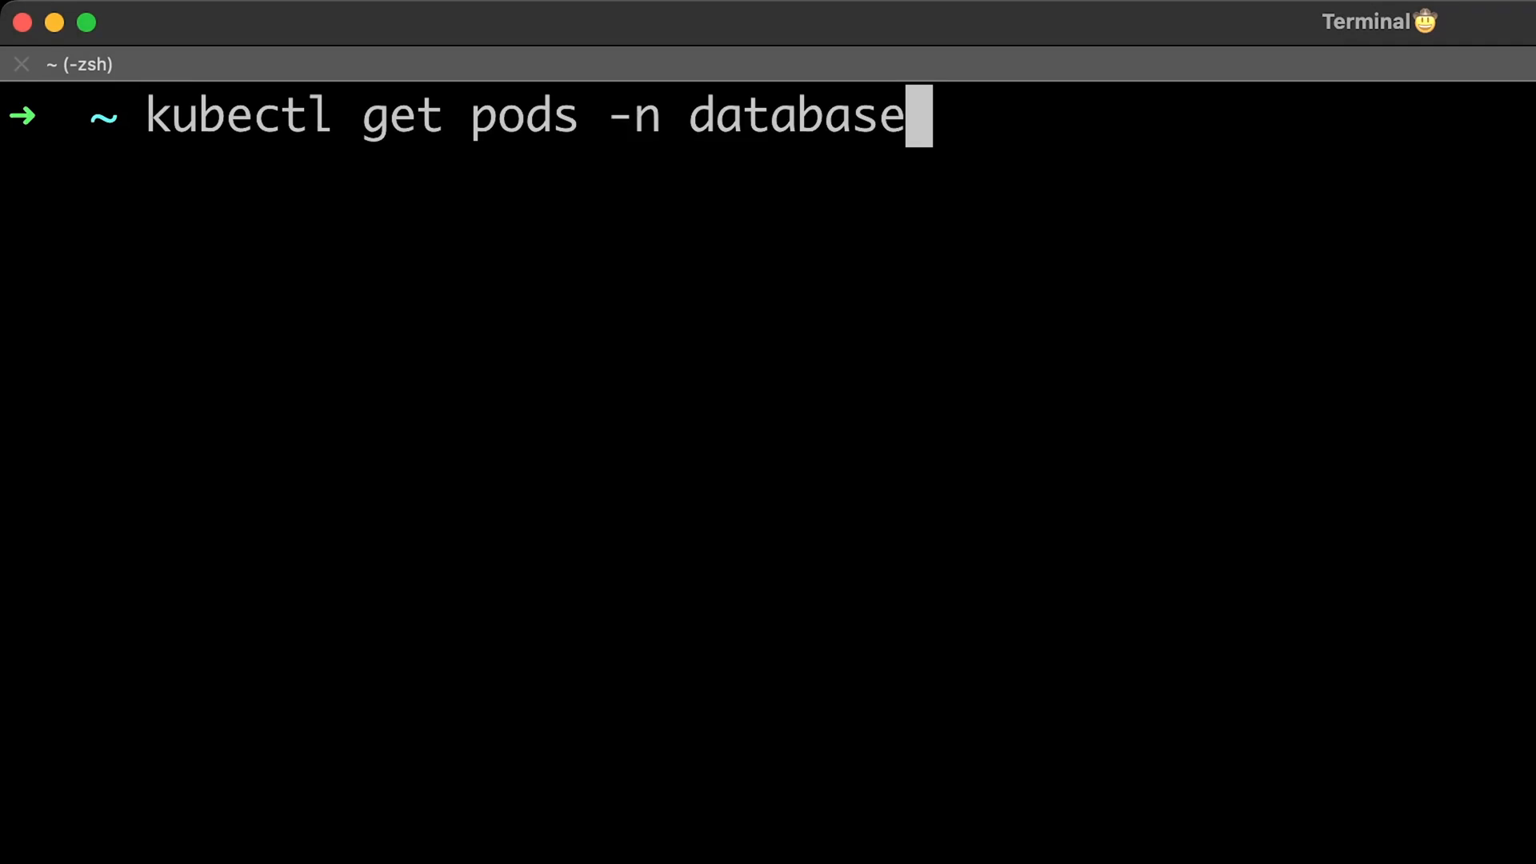
List database-namespace pods, then dig the postgres SRV record via dnsutils, returning postgres-0 and postgres-1
key(Return)
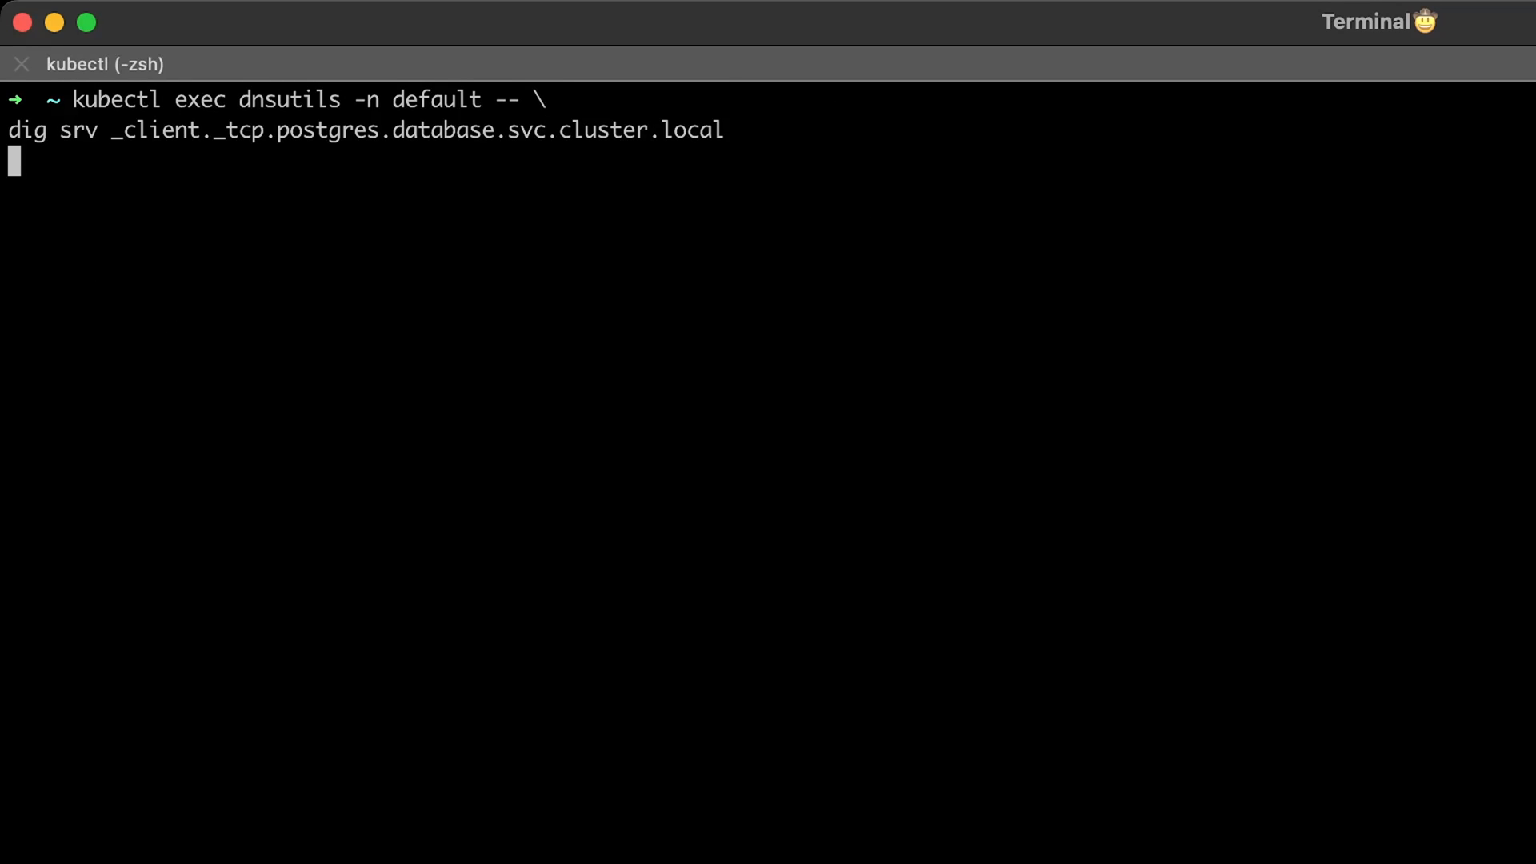
key(Return)
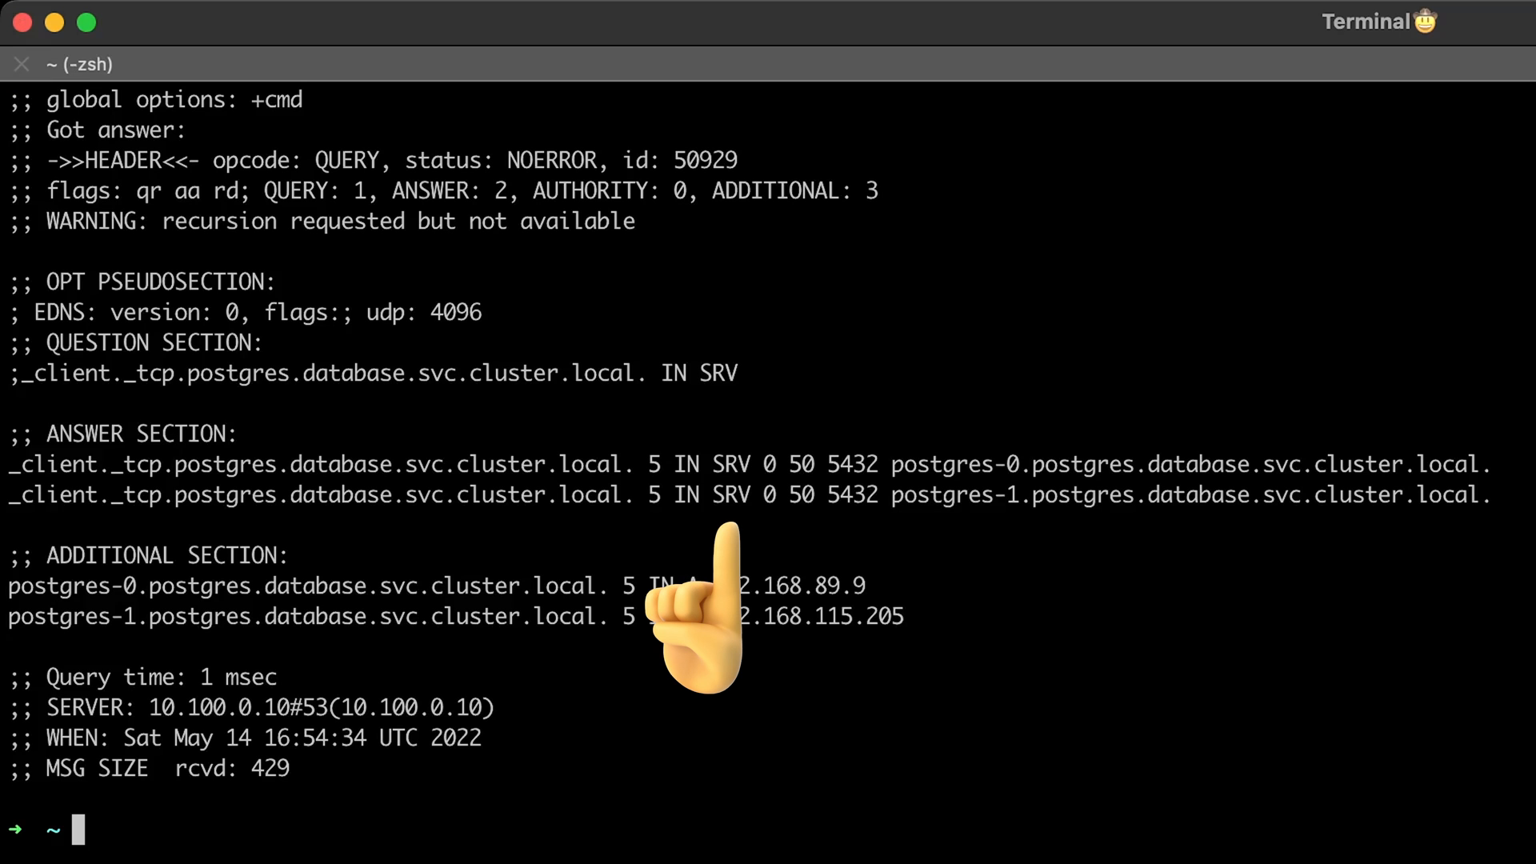